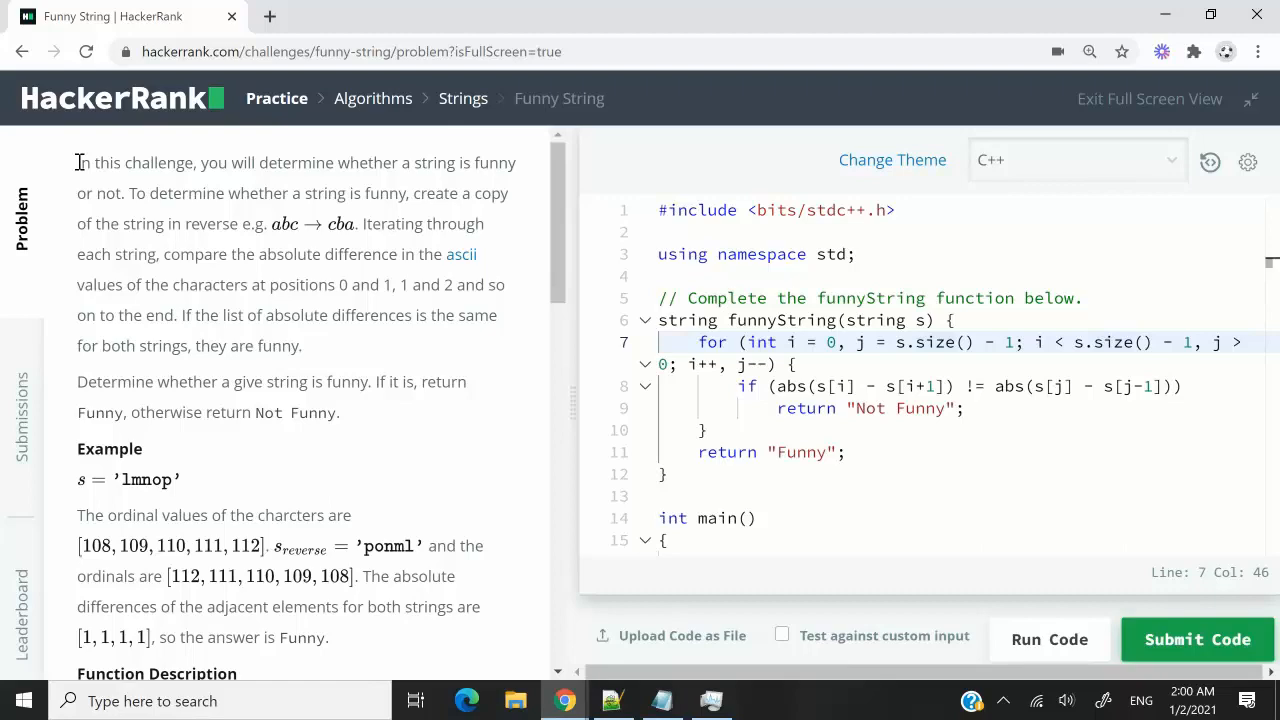
# Highlight the notes on reversing the string and comparing absolute character differences.
pyautogui.moveTo(78, 162); pyautogui.dragTo(300, 345)
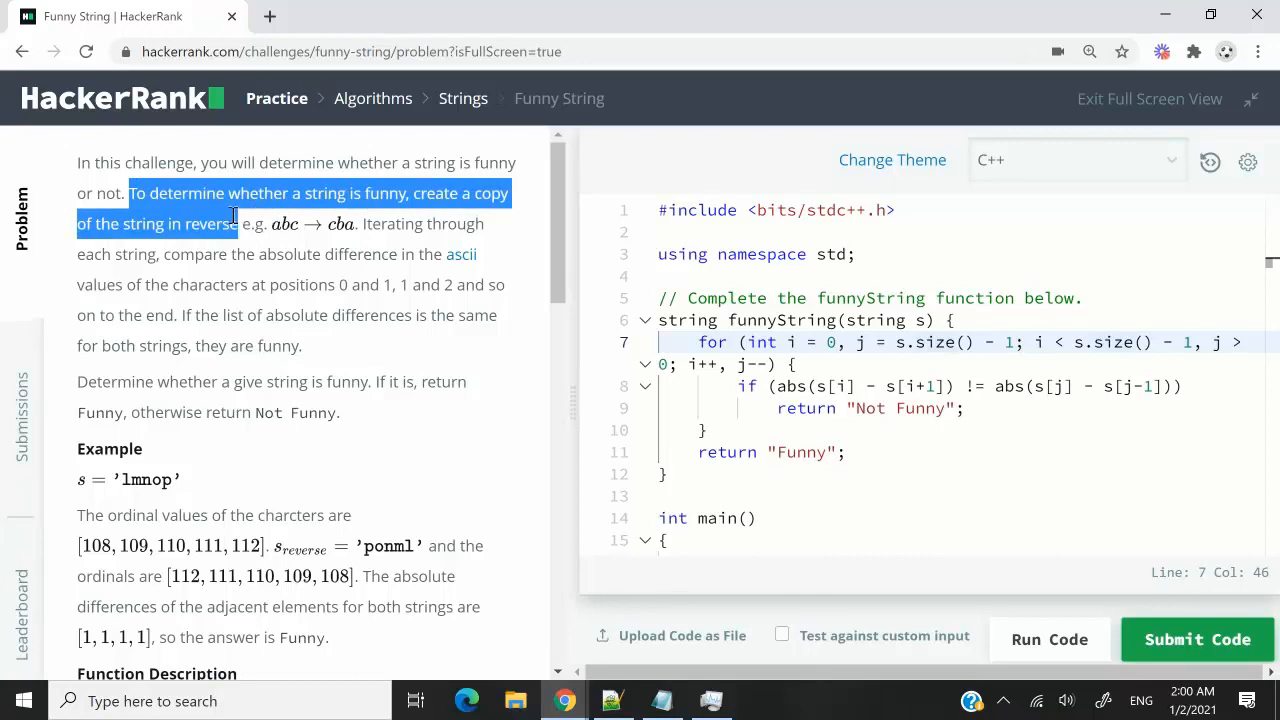
pyautogui.moveTo(240, 223)
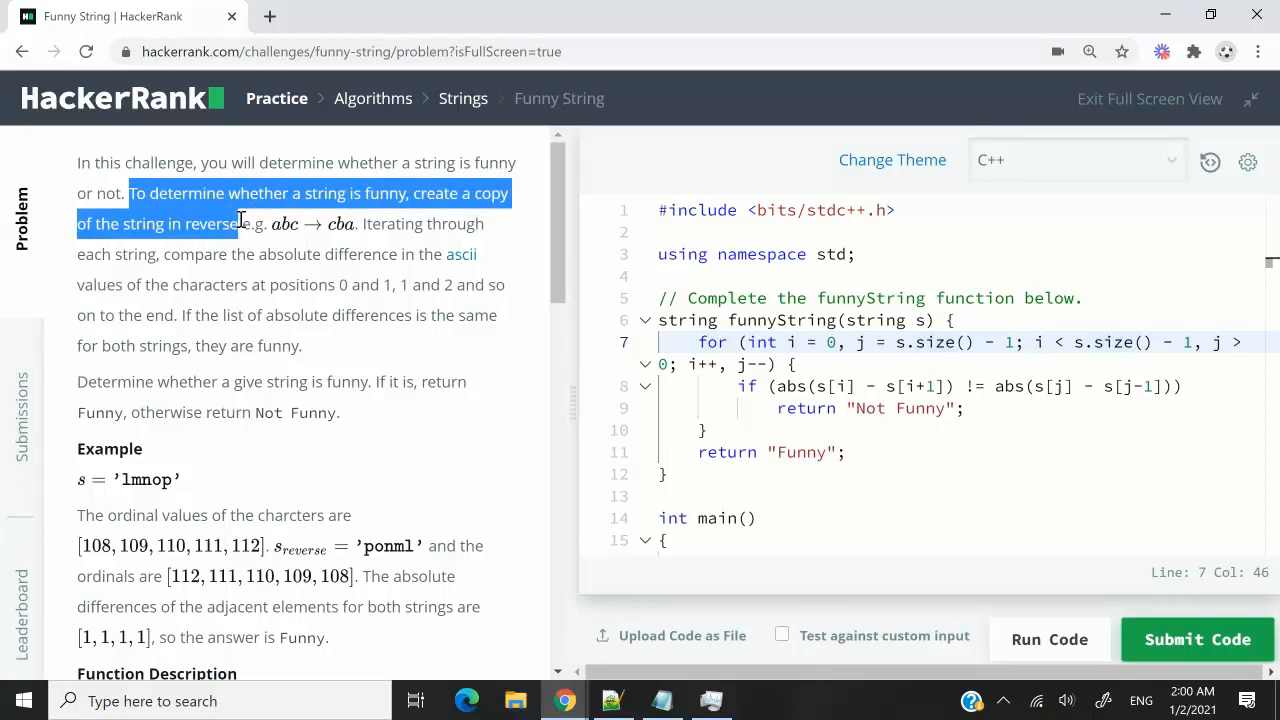
pyautogui.moveTo(362, 223); pyautogui.dragTo(430, 284)
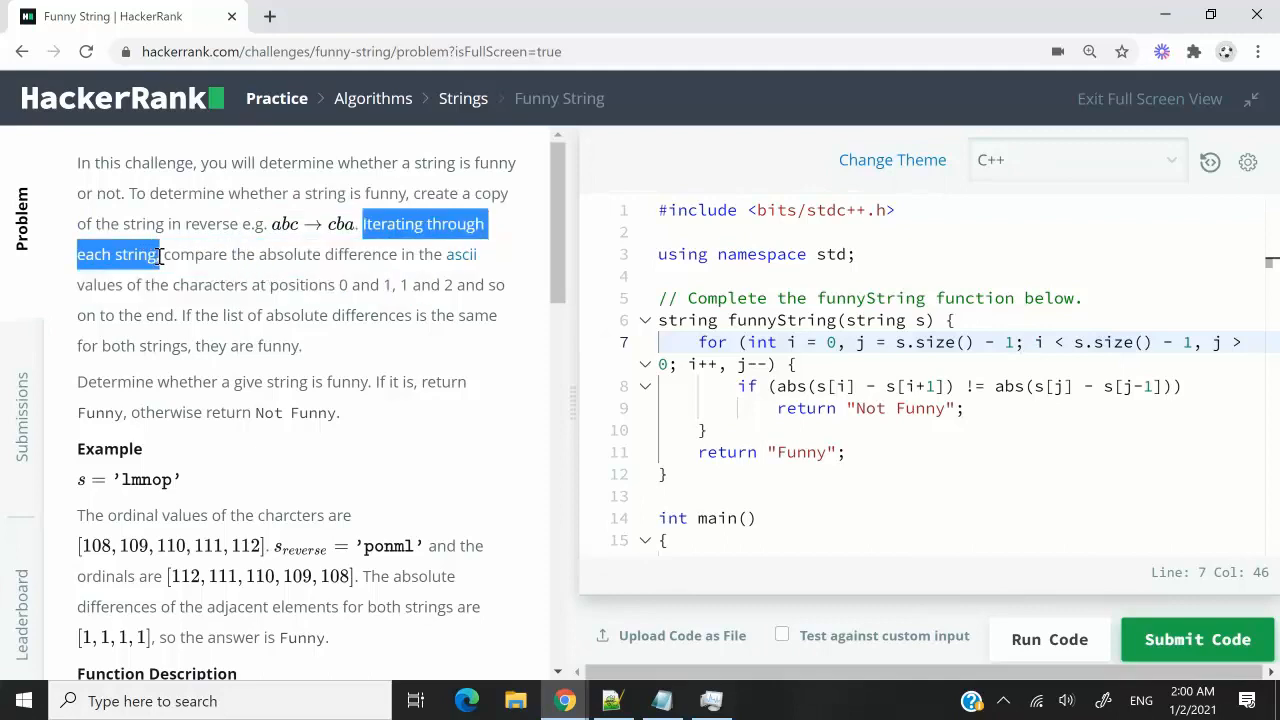
pyautogui.moveTo(160, 253); pyautogui.dragTo(375, 284)
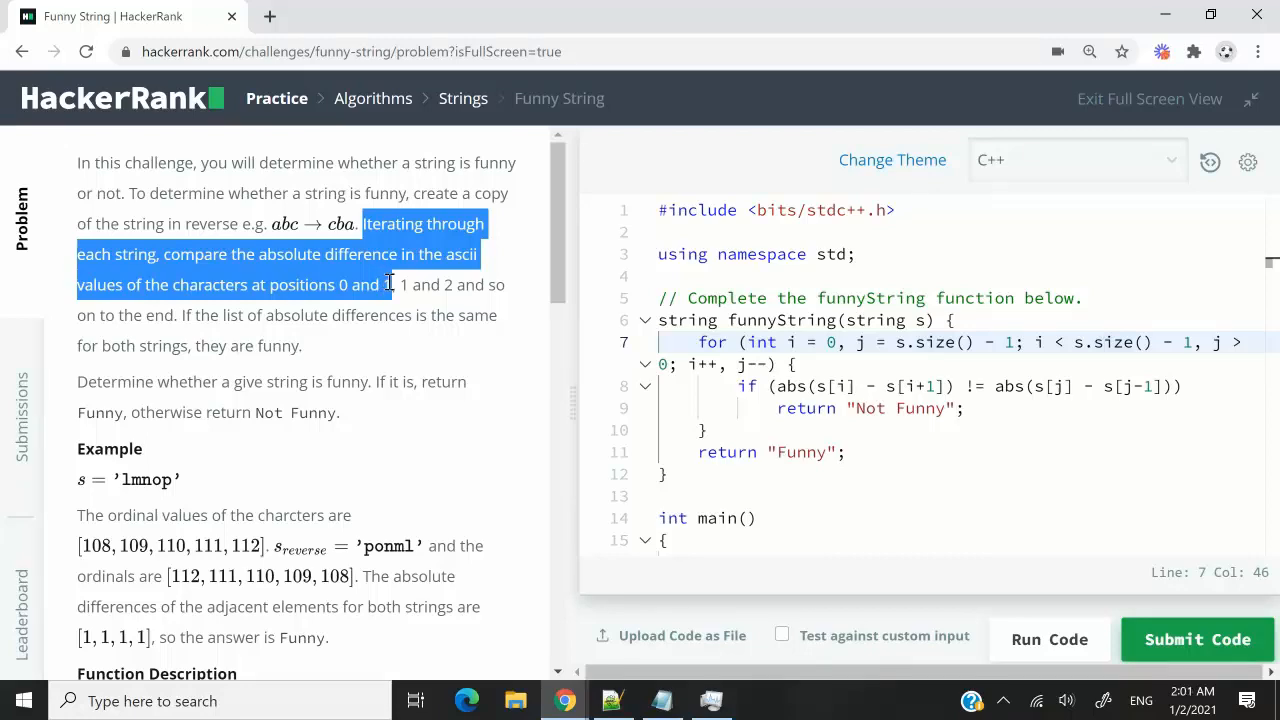
pyautogui.moveTo(388, 284); pyautogui.dragTo(197, 315)
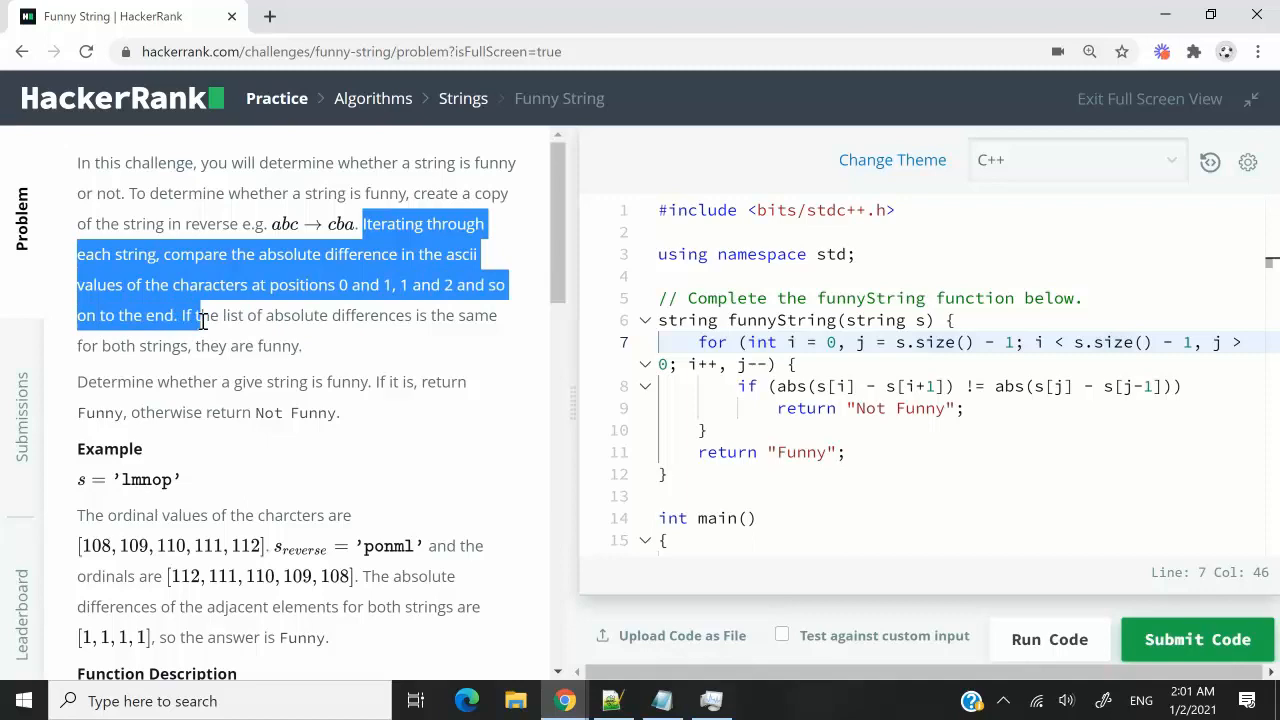
pyautogui.moveTo(233, 315)
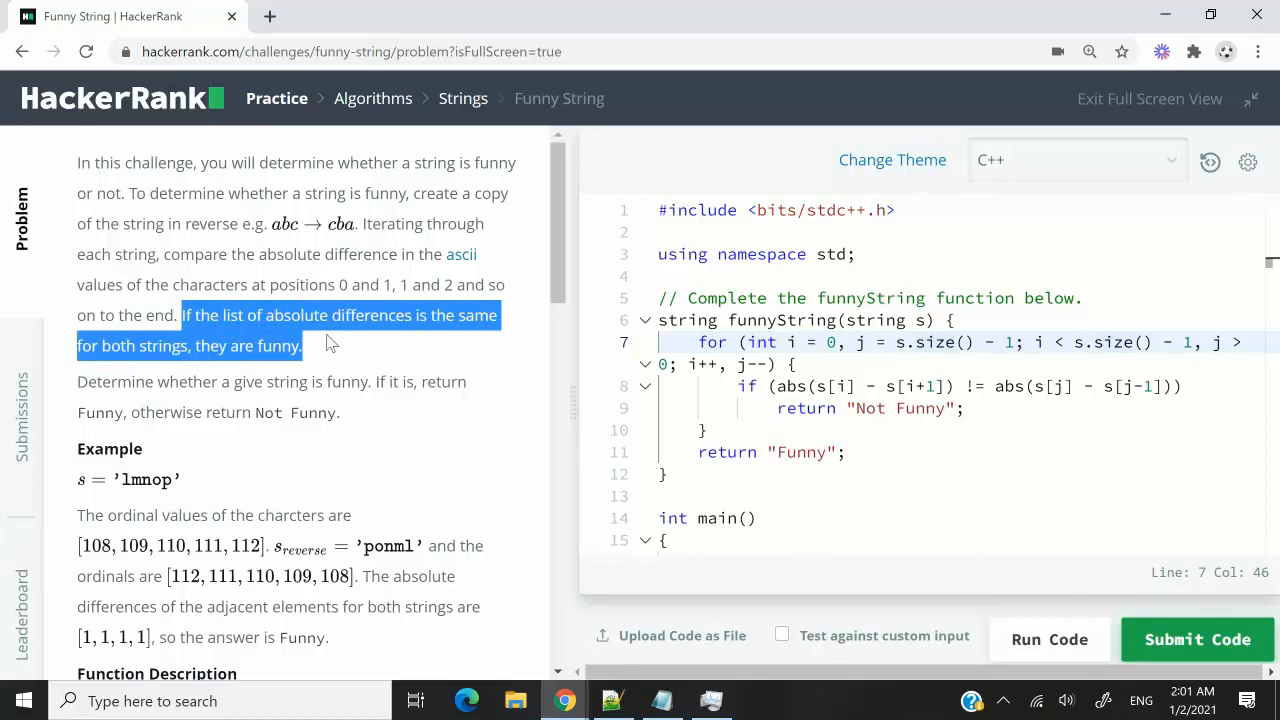
pyautogui.moveTo(313, 345)
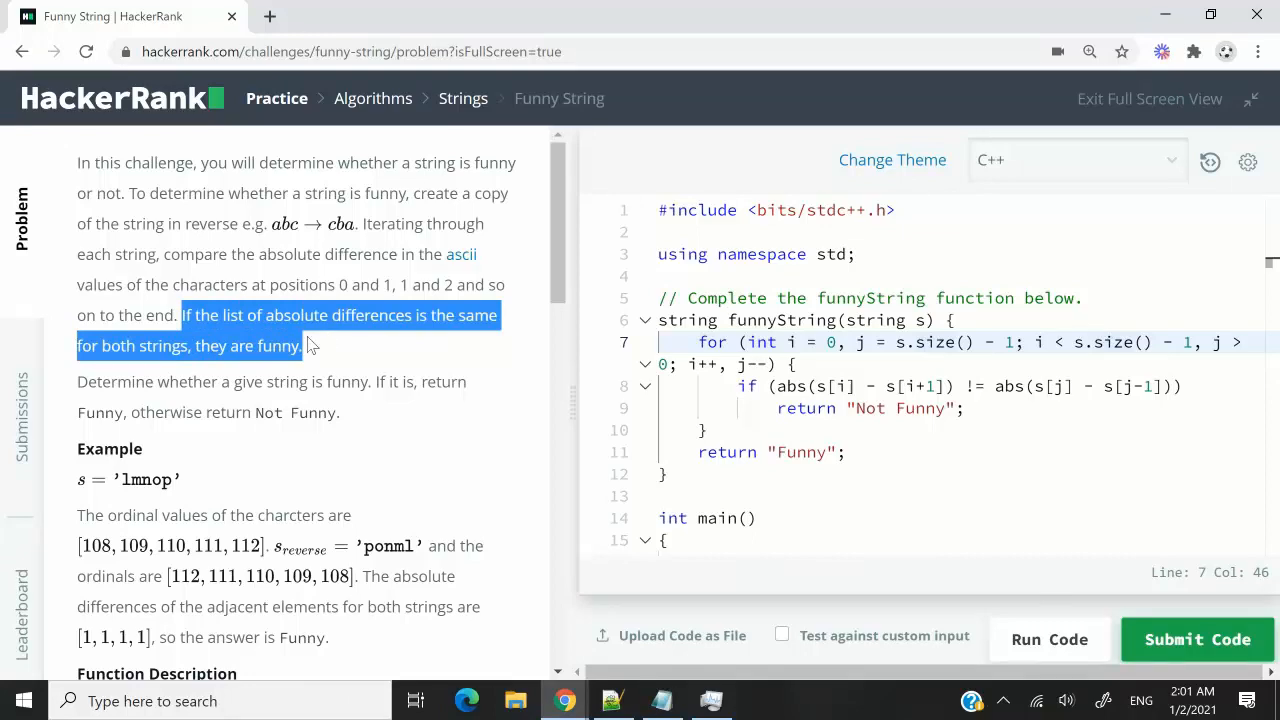
pyautogui.click(660, 700)
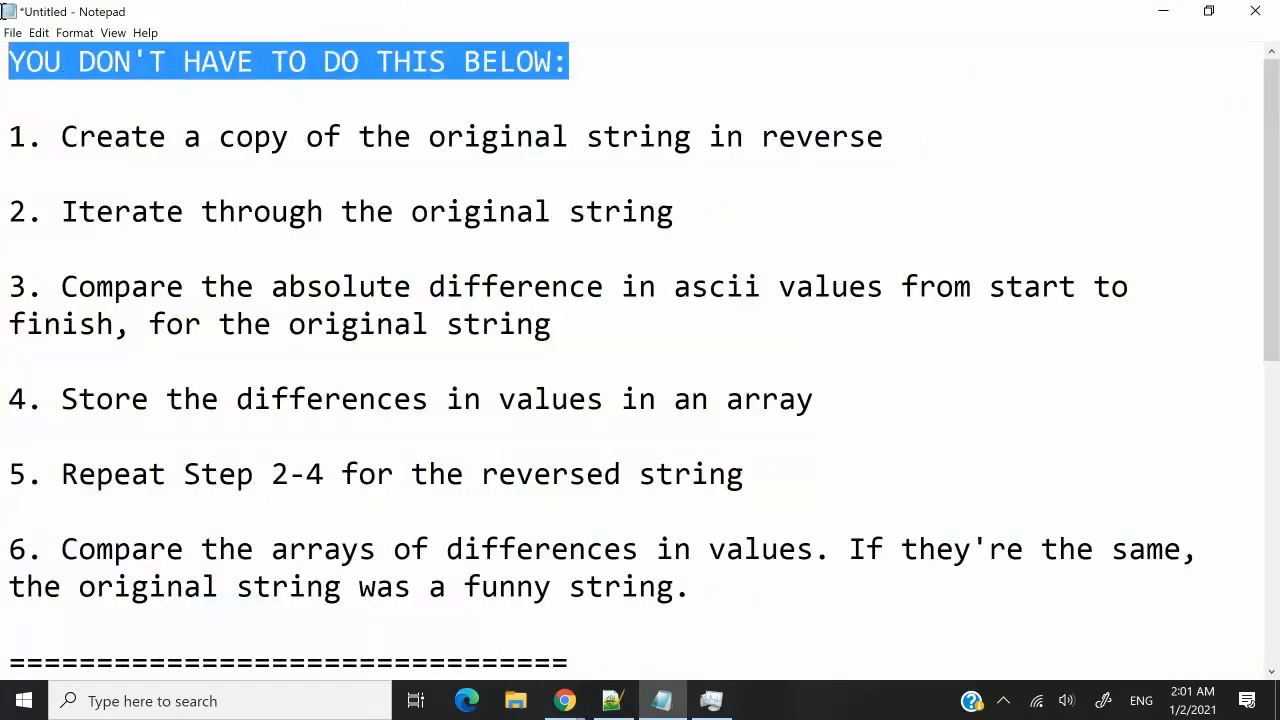
# Highlight the six naive steps, then step 3 (compare differences) and step 6 (compare arrays).
pyautogui.click(721, 583)
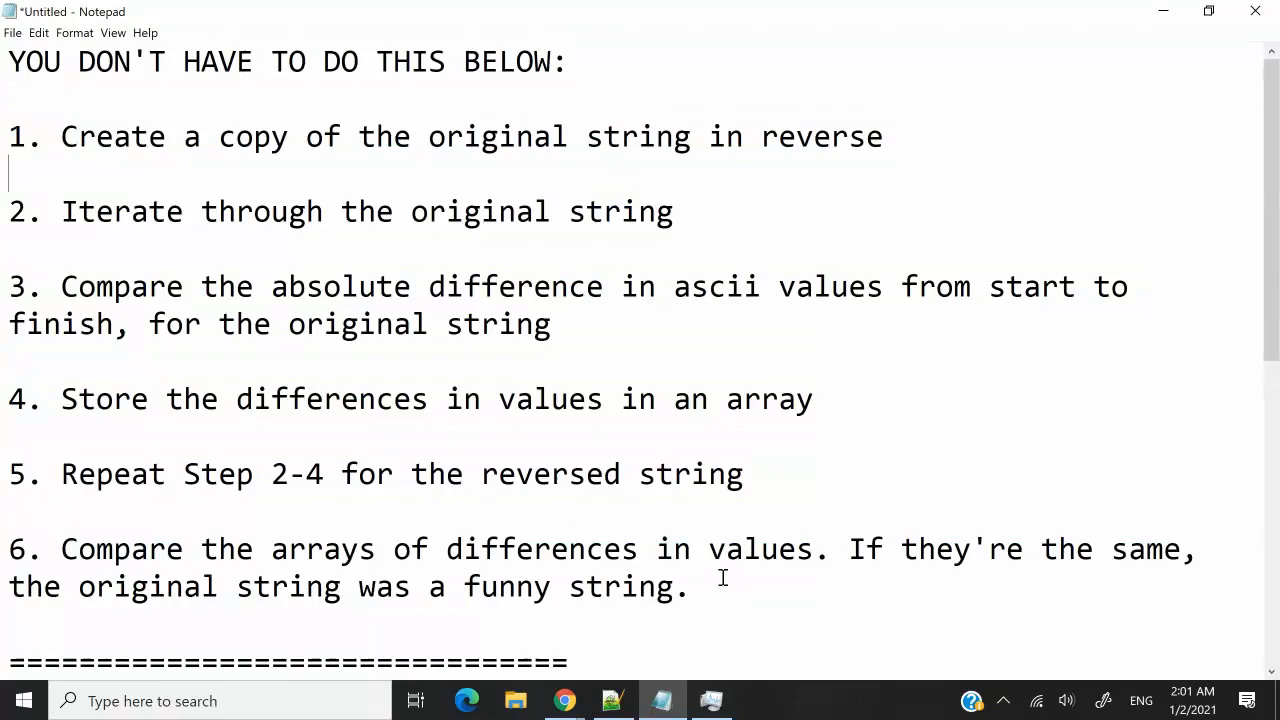
pyautogui.moveTo(8, 136); pyautogui.dragTo(688, 587)
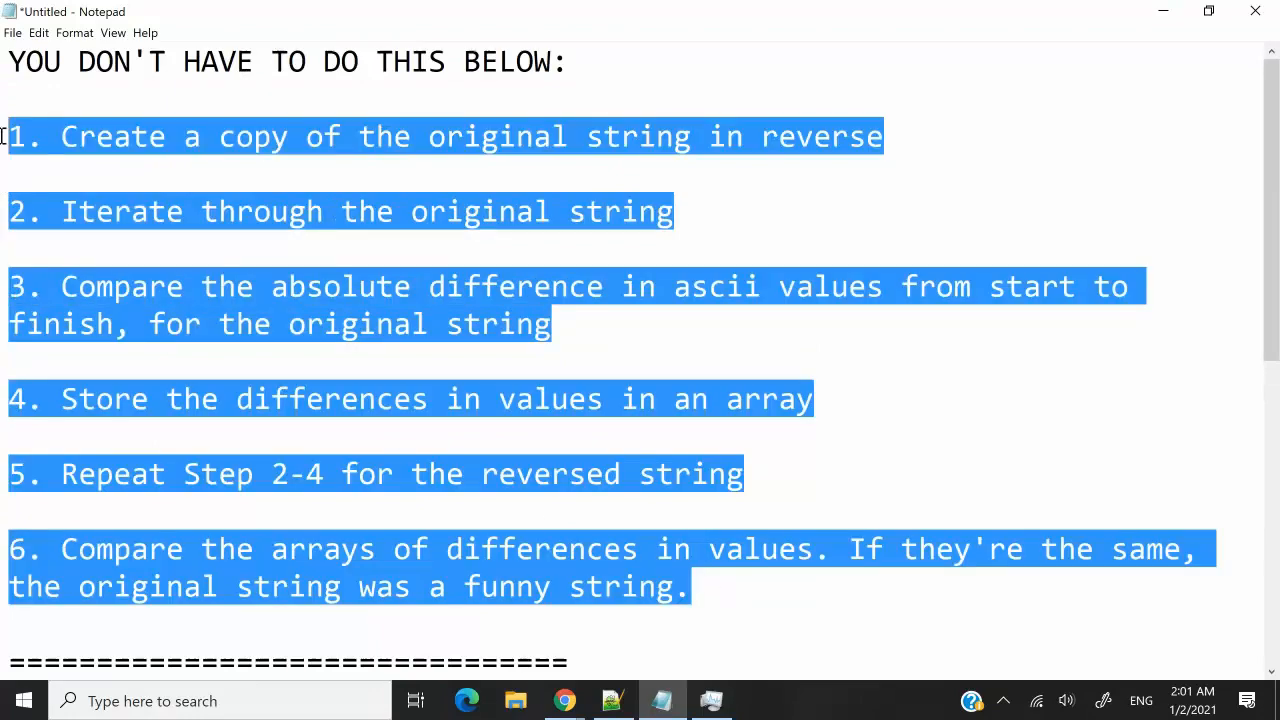
pyautogui.click(128, 234)
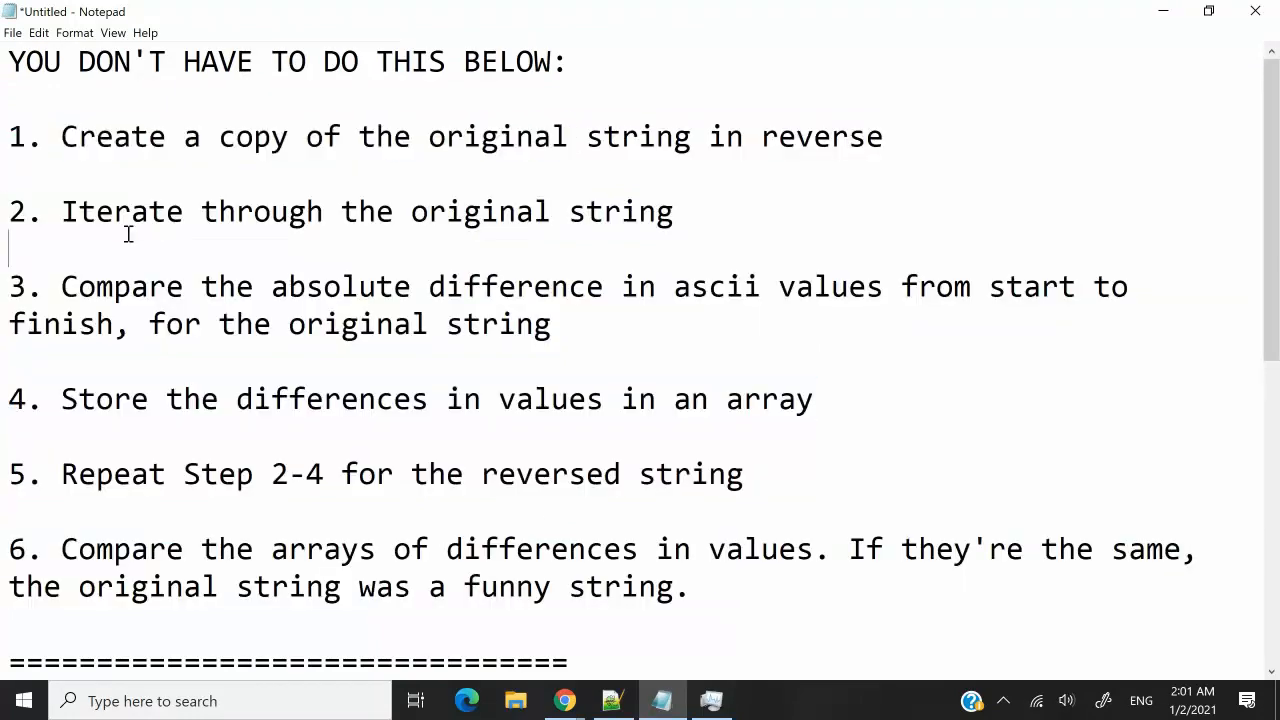
pyautogui.moveTo(61, 211); pyautogui.dragTo(643, 211)
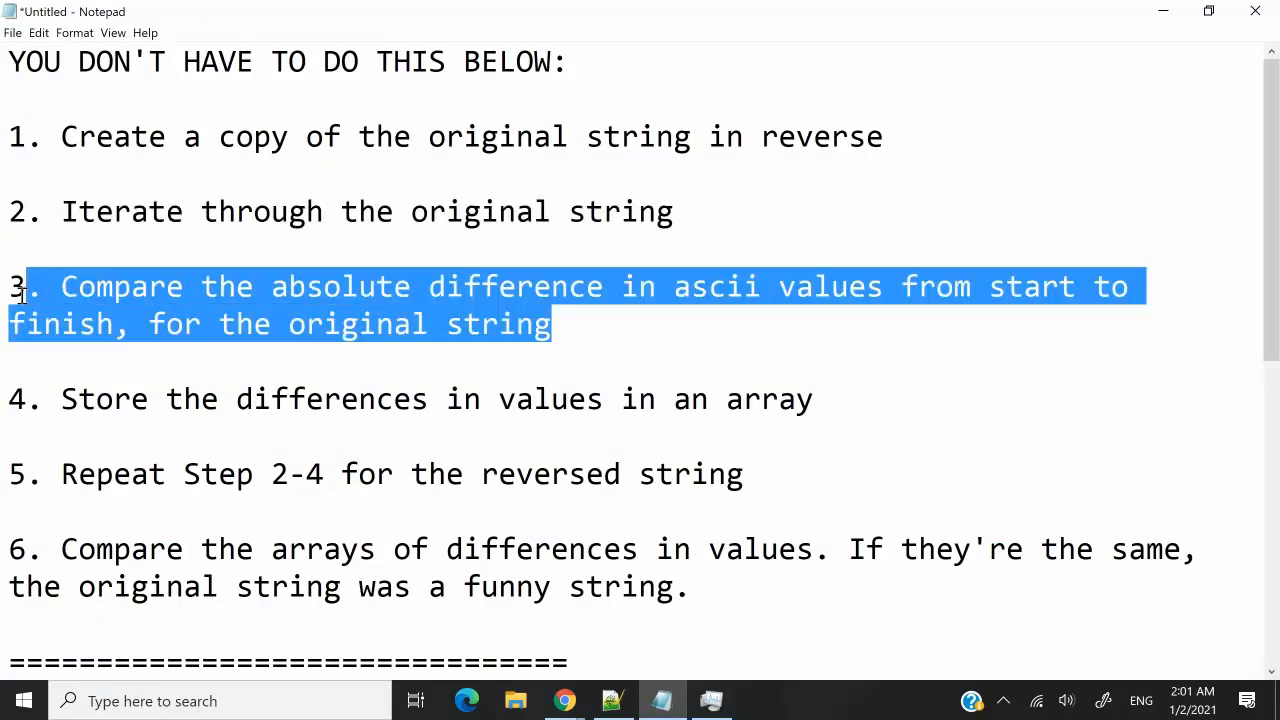
pyautogui.click(60, 398)
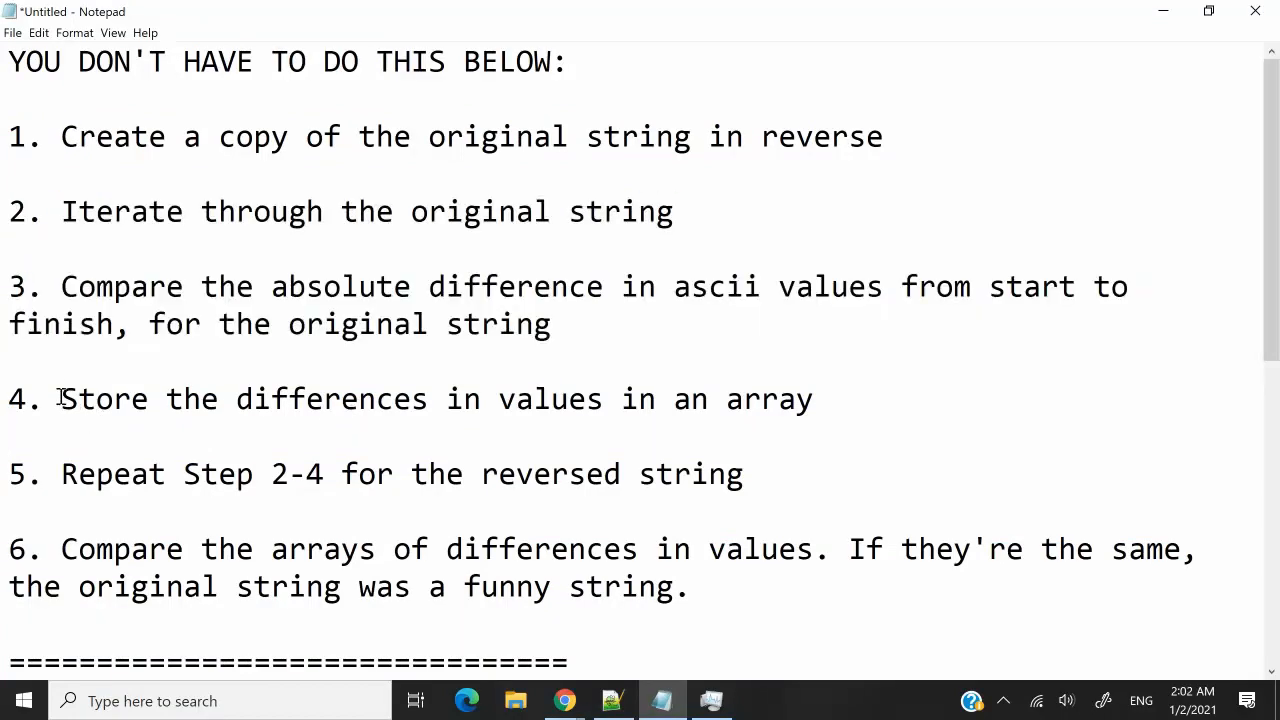
pyautogui.moveTo(61, 398); pyautogui.dragTo(813, 398)
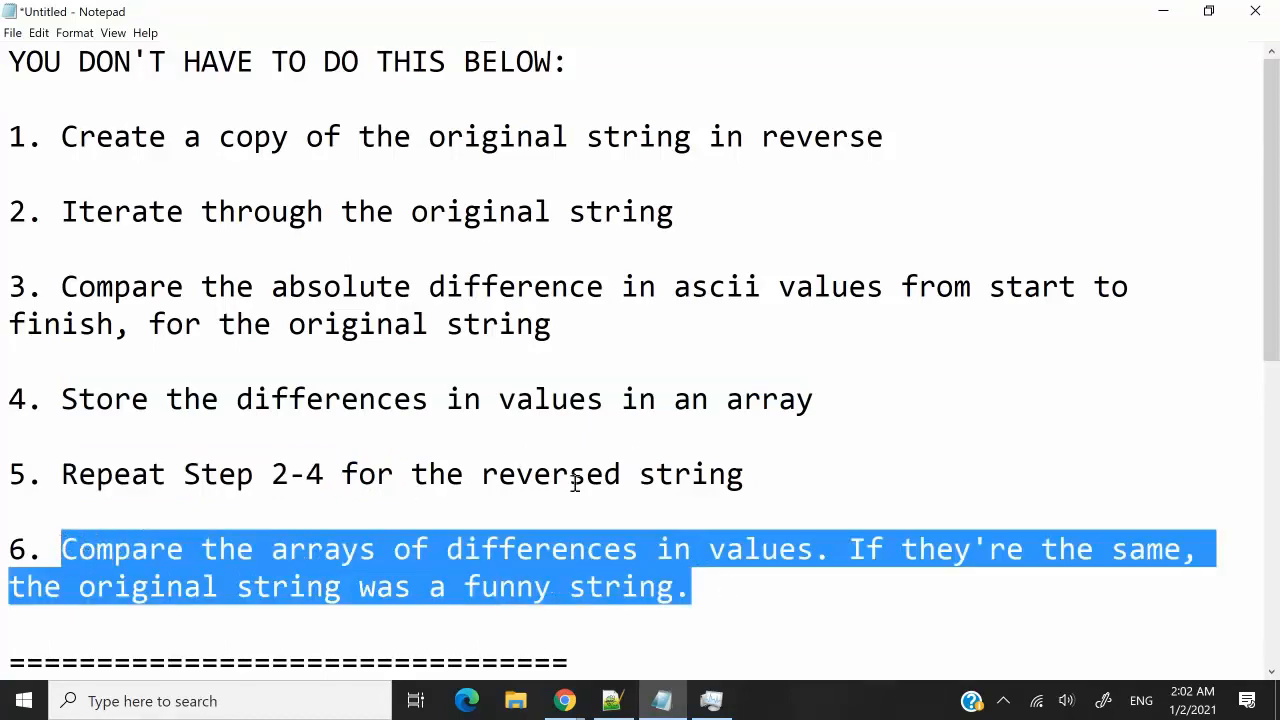
pyautogui.click(714, 548)
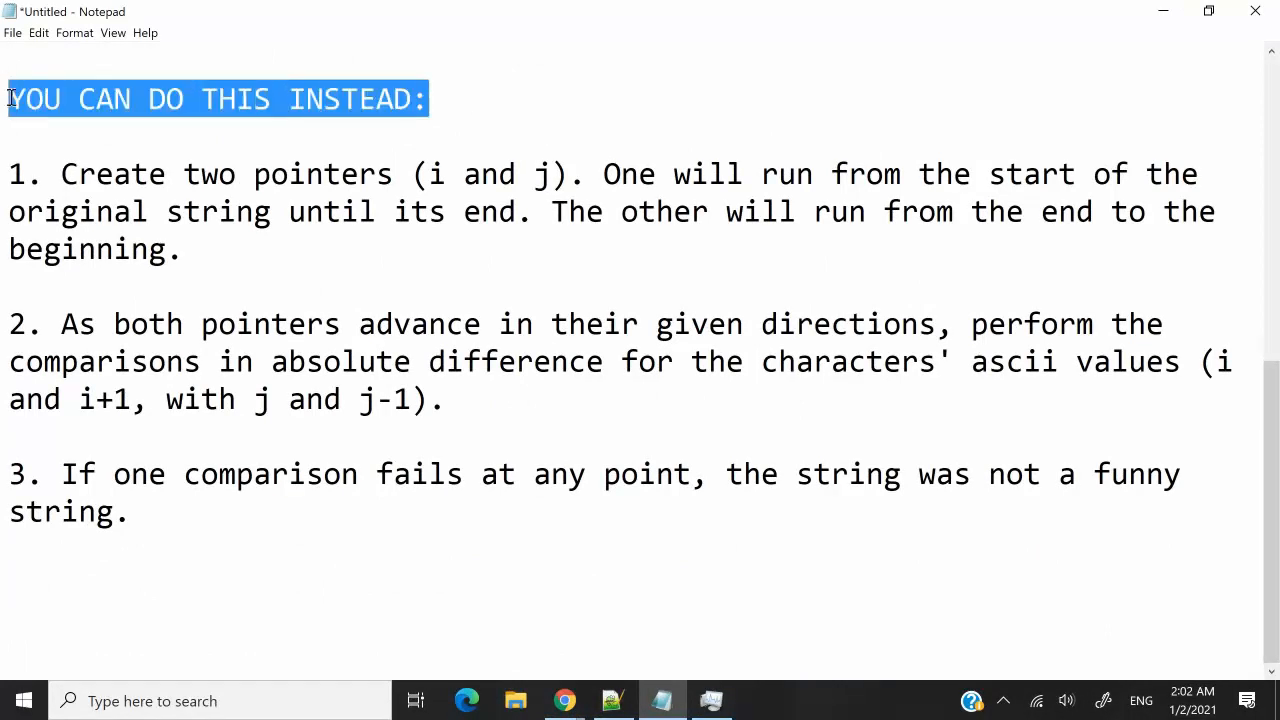
# Highlight the two-pointer notes: create two pointers, one moving backward from the end.
pyautogui.click(150, 197)
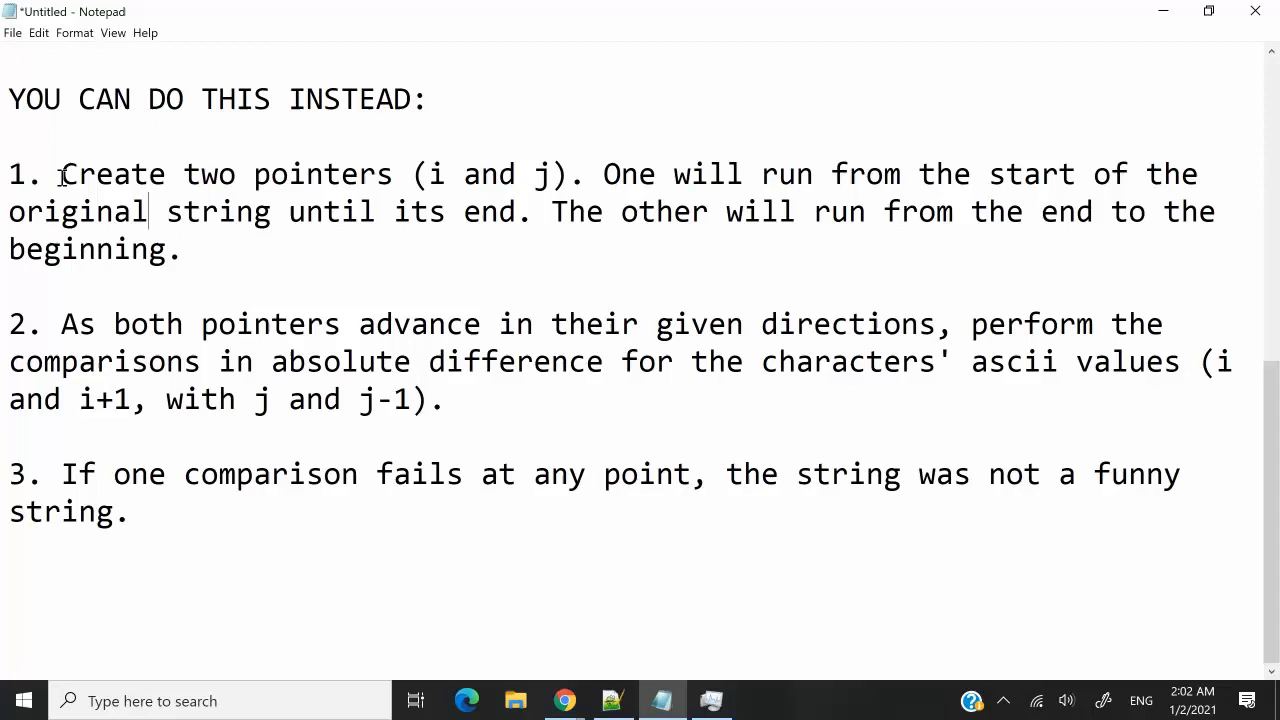
pyautogui.moveTo(62, 173); pyautogui.dragTo(573, 173)
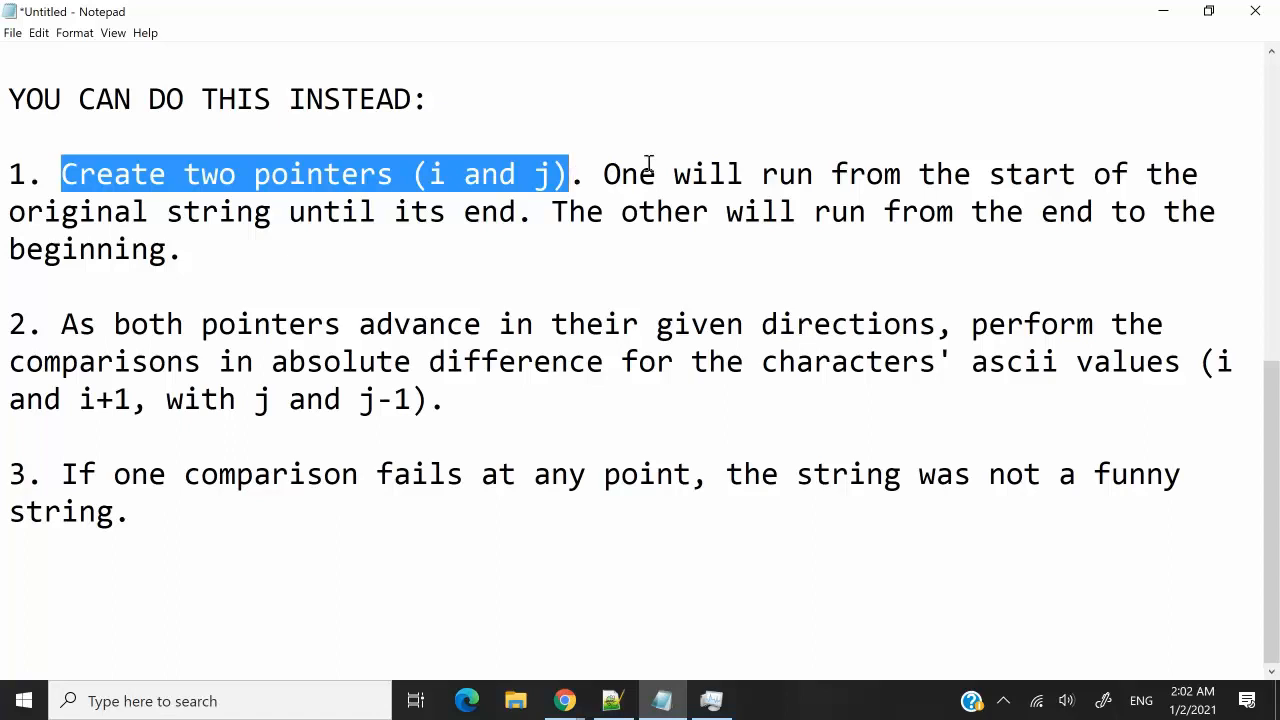
pyautogui.moveTo(604, 173); pyautogui.dragTo(619, 211)
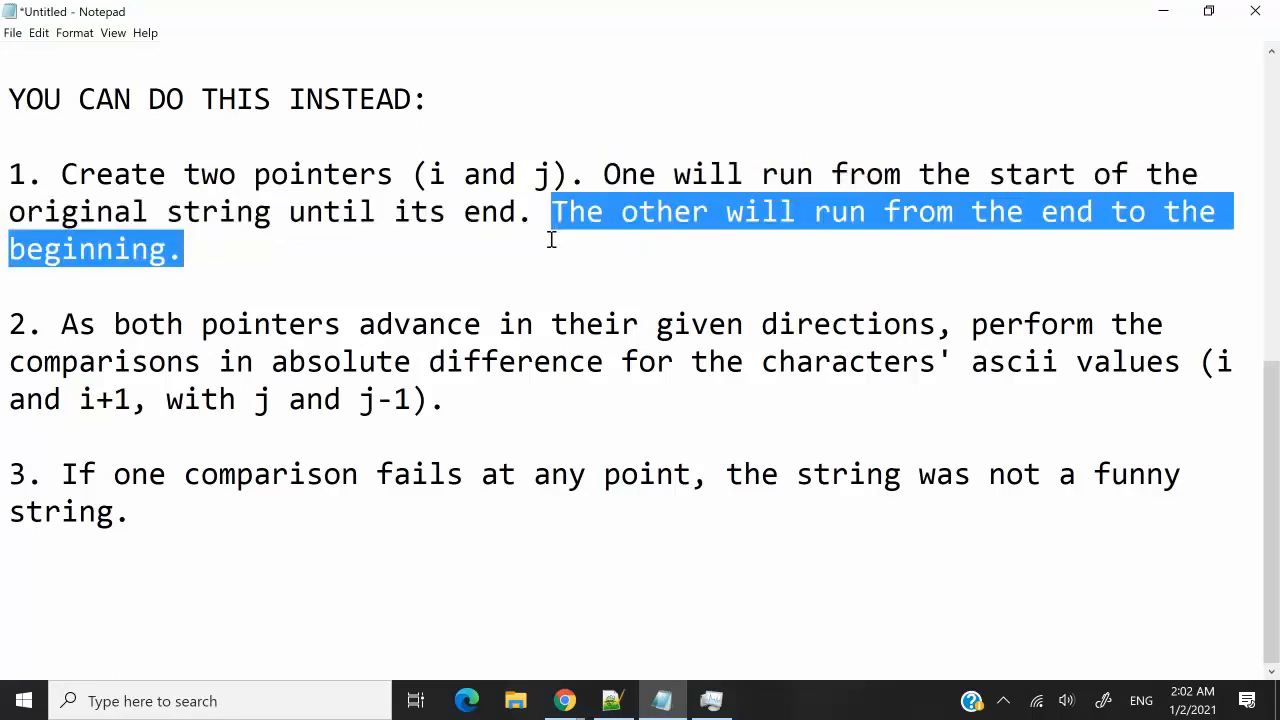
pyautogui.click(432, 399)
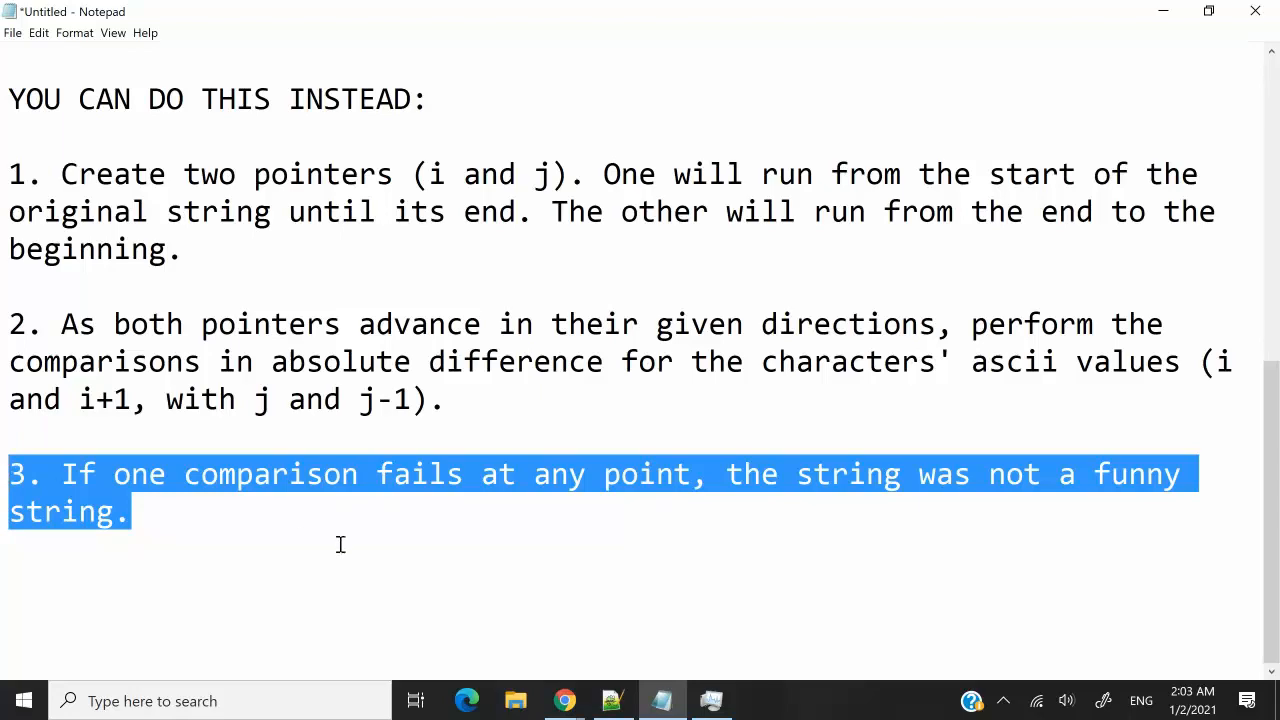
# Return to the HackerRank editor and highlight the if statement returning "Not Funny".
pyautogui.click(564, 701)
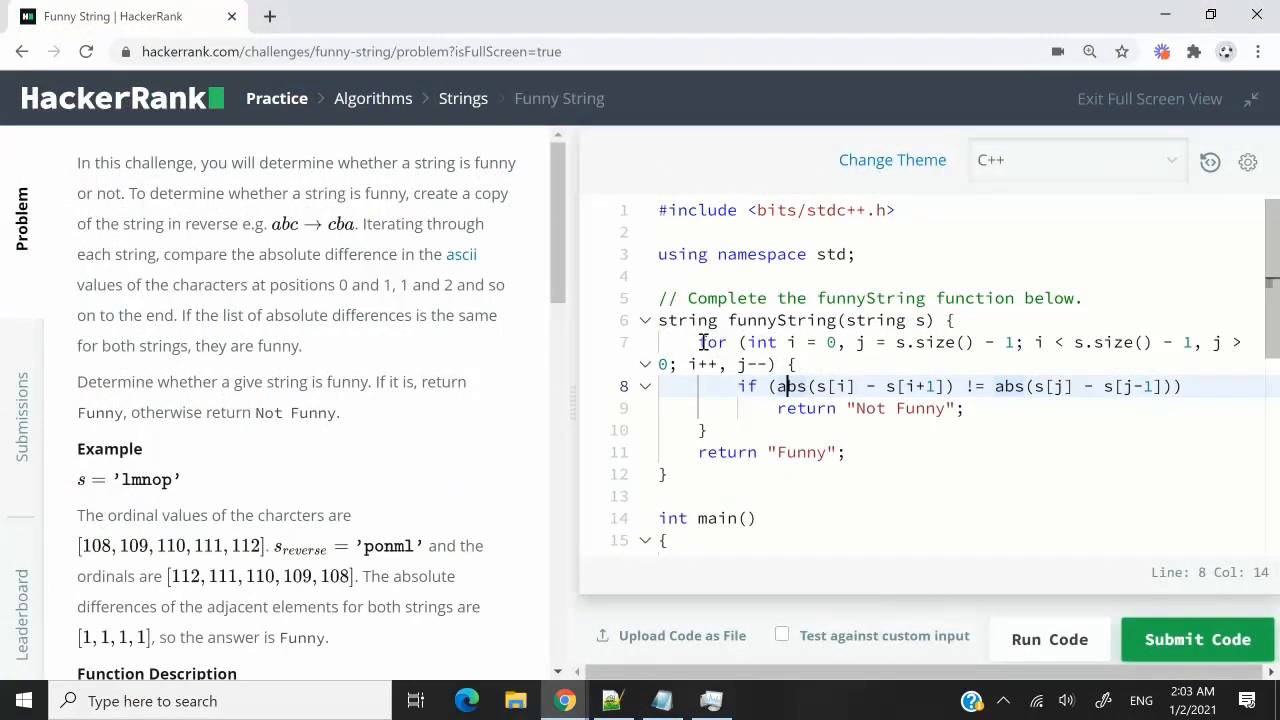
pyautogui.moveTo(703, 342); pyautogui.dragTo(845, 452)
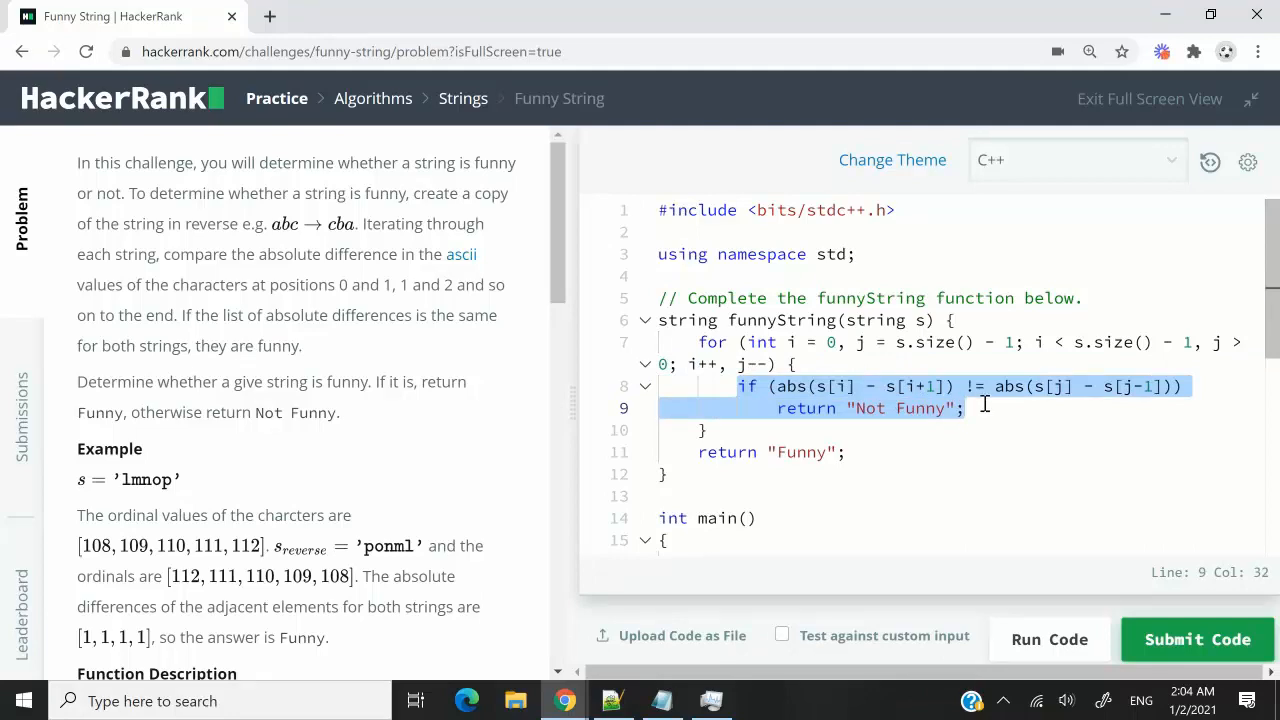
pyautogui.click(817, 386)
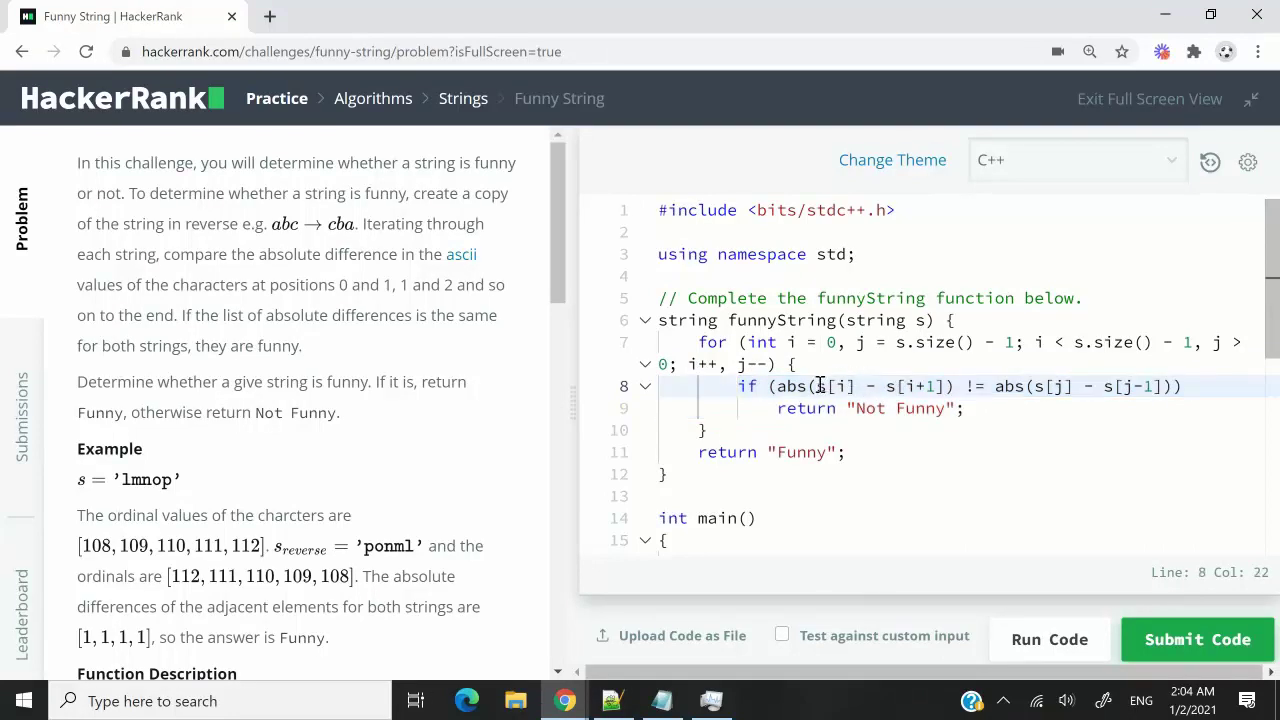
pyautogui.click(838, 386)
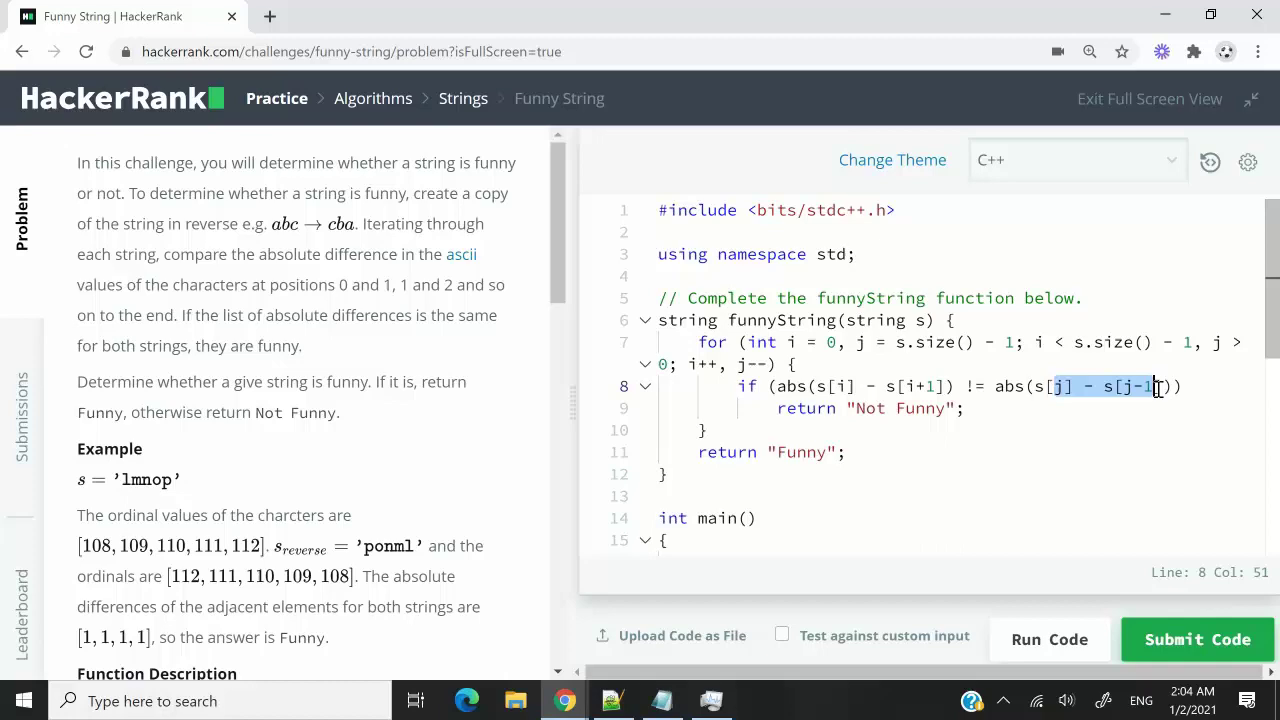
pyautogui.moveTo(798, 386)
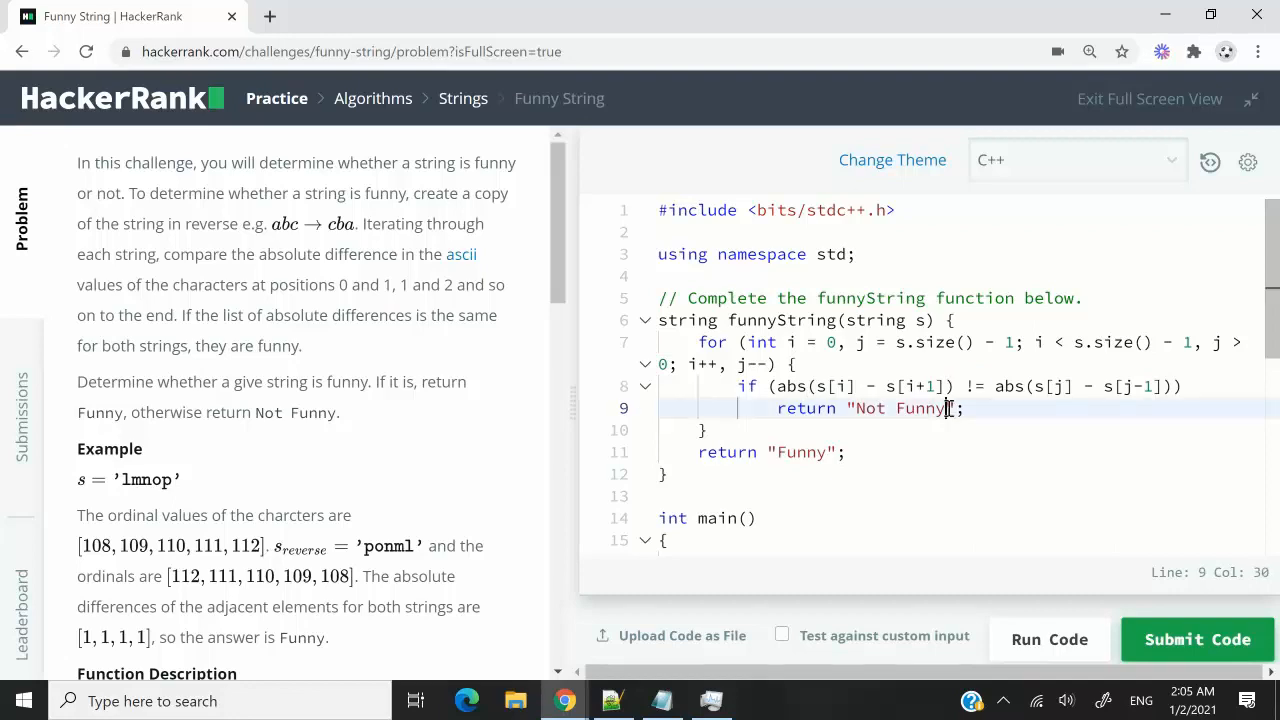
pyautogui.moveTo(957, 408); pyautogui.dragTo(773, 408)
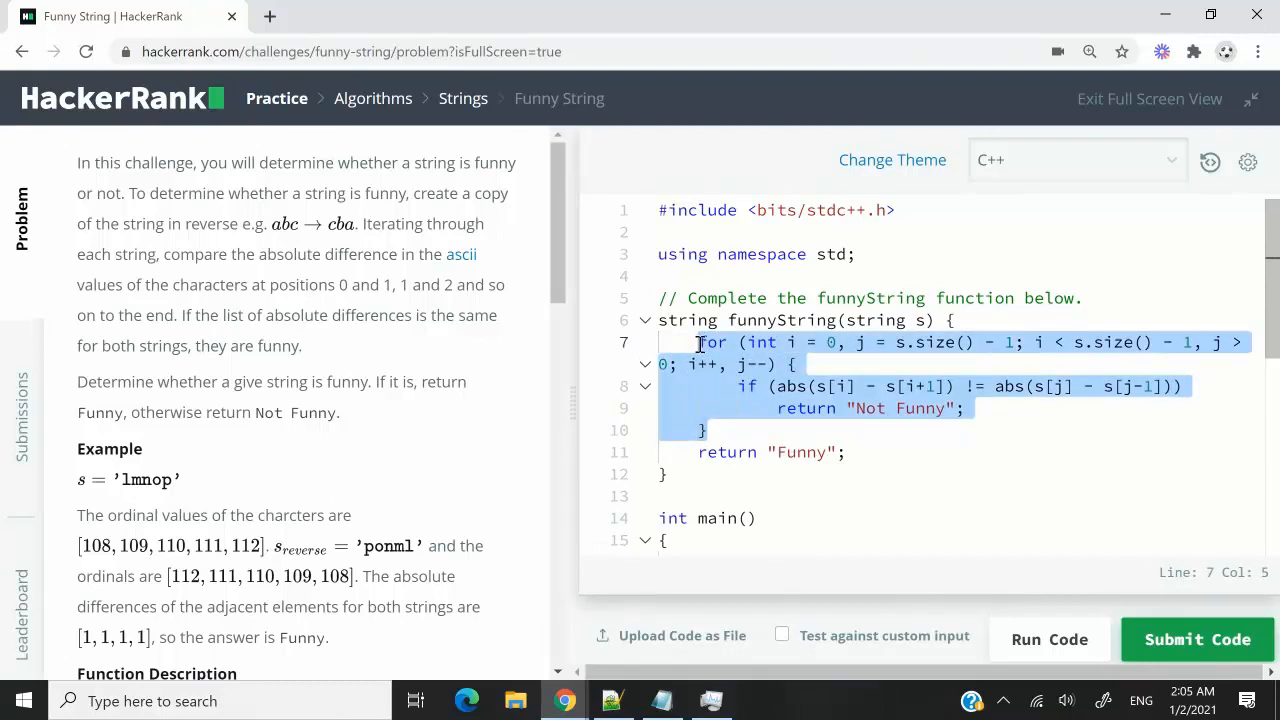
pyautogui.click(800, 364)
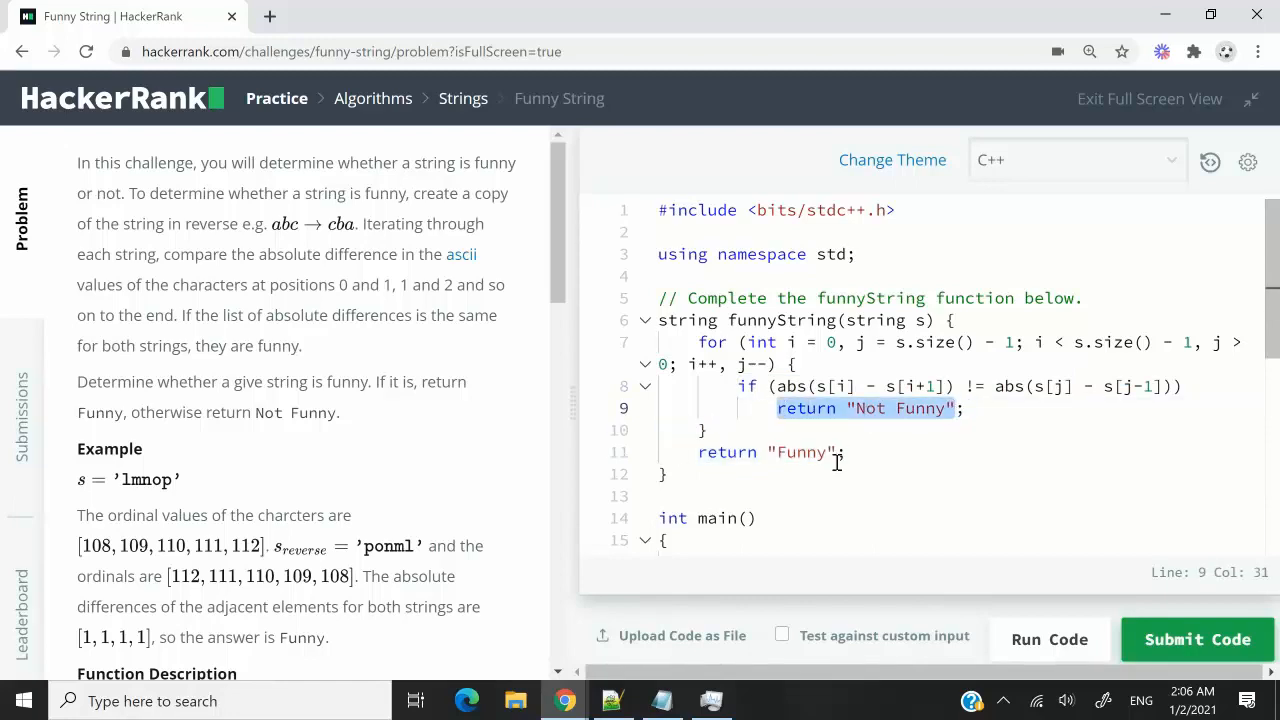
# Highlight the Funny/Not Funny return sentence, submit the solution, and revisit the problem statement.
pyautogui.moveTo(77, 381); pyautogui.dragTo(340, 412)
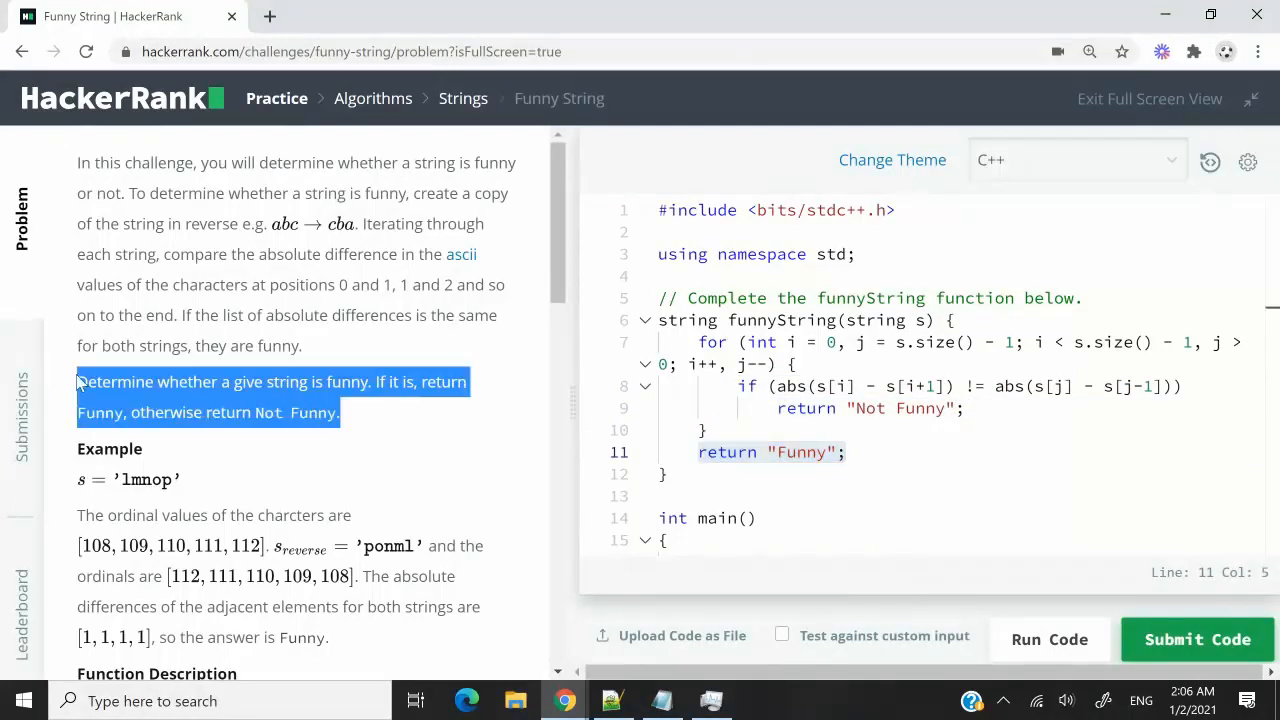
pyautogui.moveTo(321, 495)
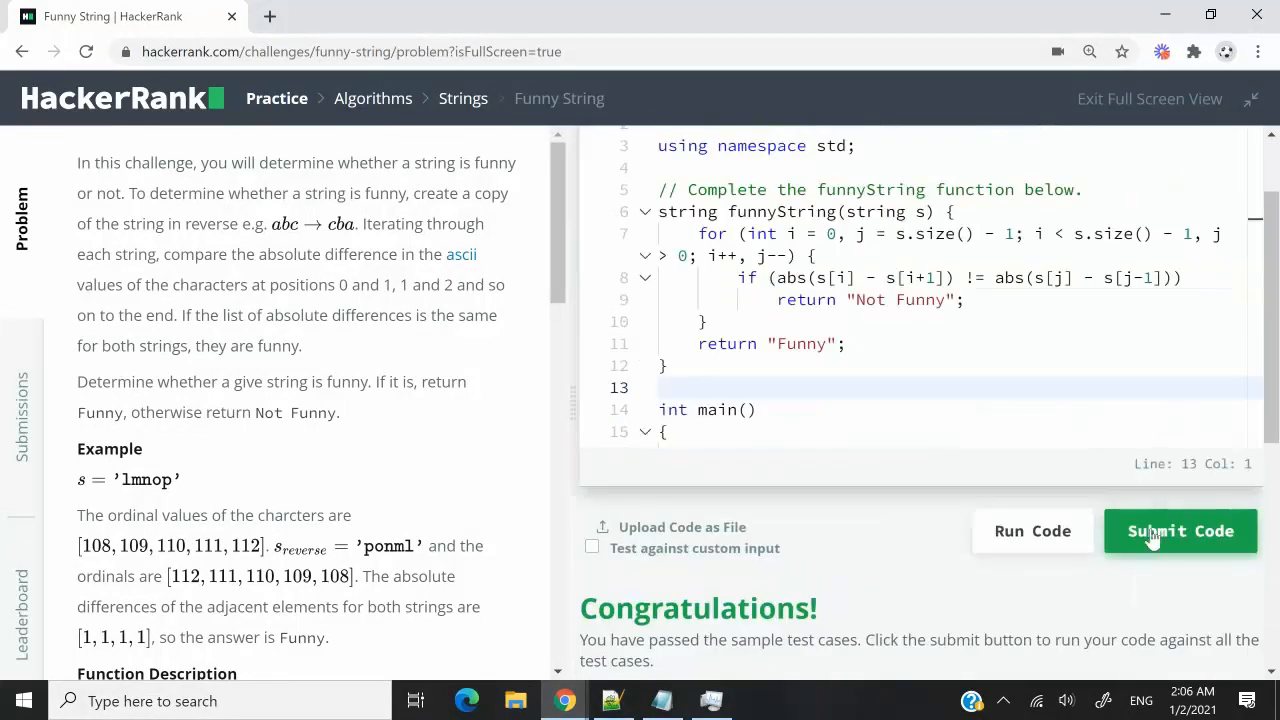
pyautogui.click(1180, 531)
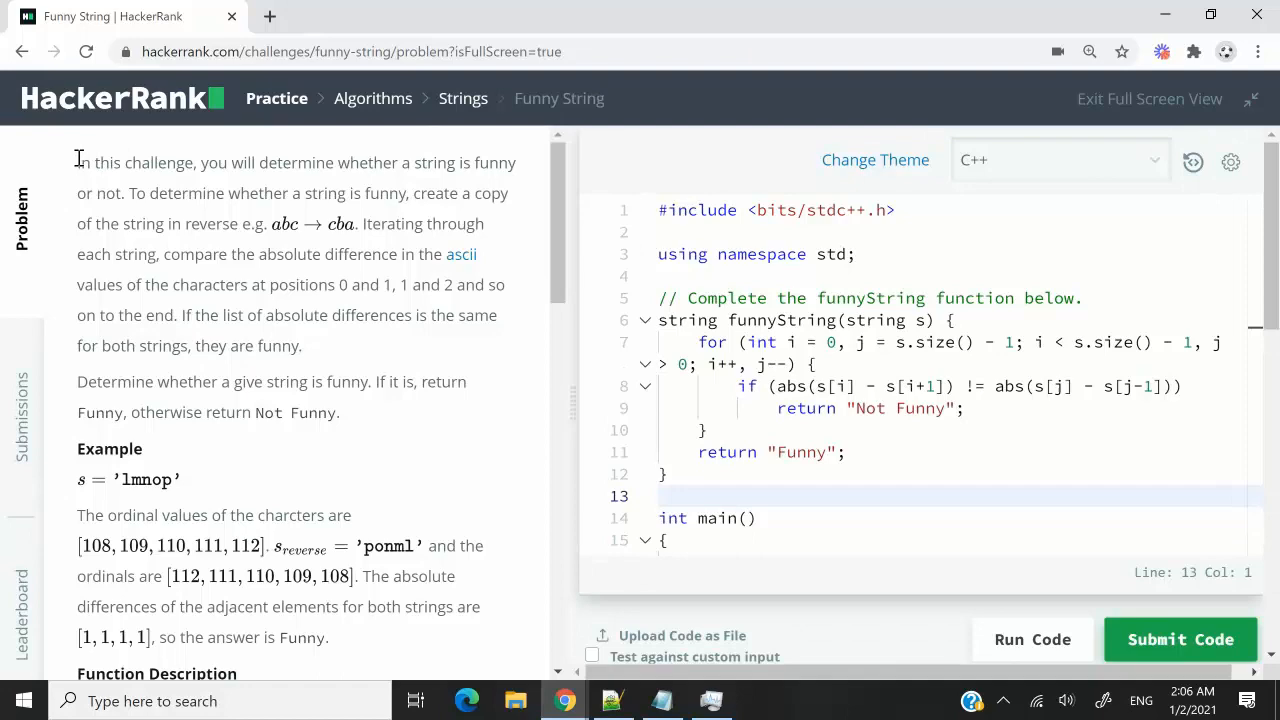
pyautogui.moveTo(77, 162); pyautogui.dragTo(299, 345)
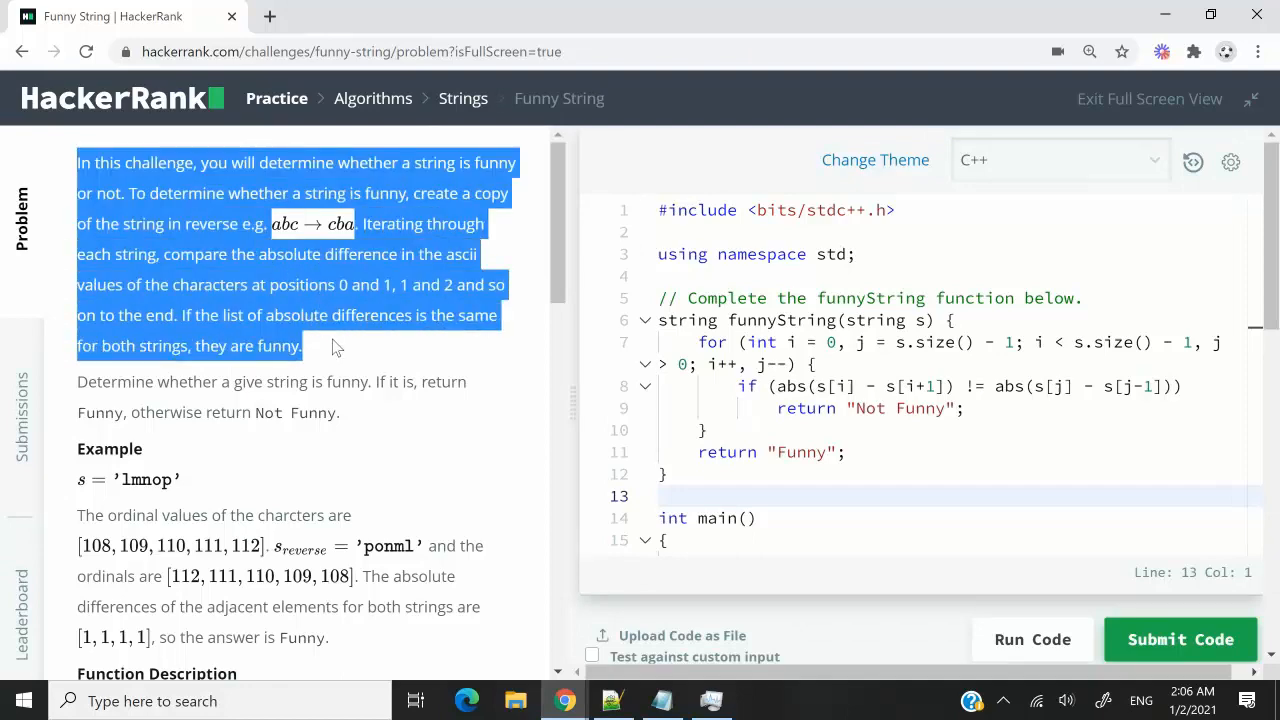